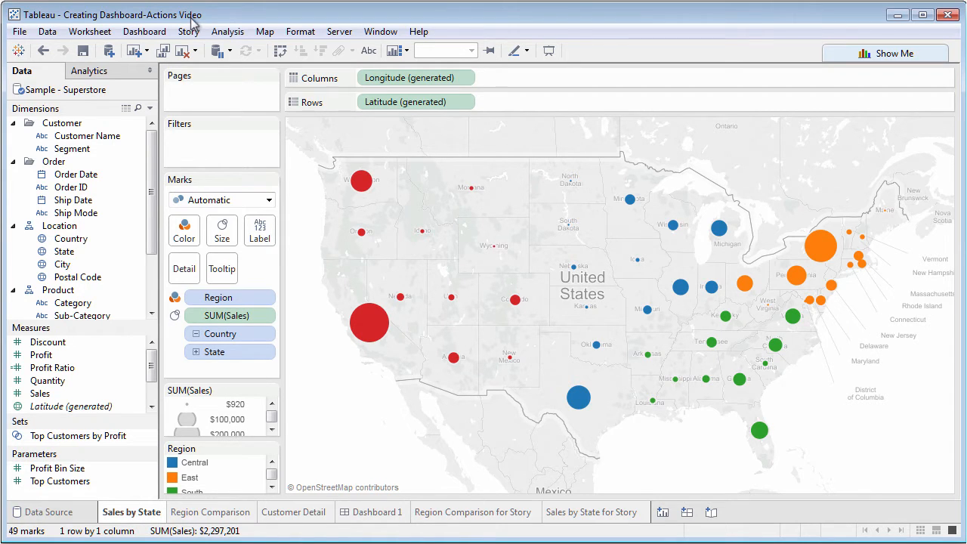
Glance at the Story menu, then create a new blank story
click(188, 31)
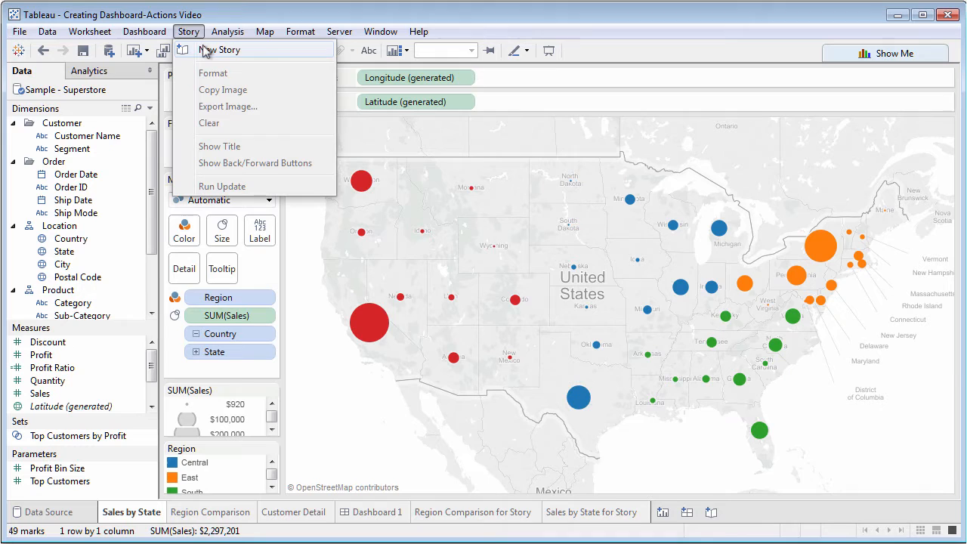
click(542, 235)
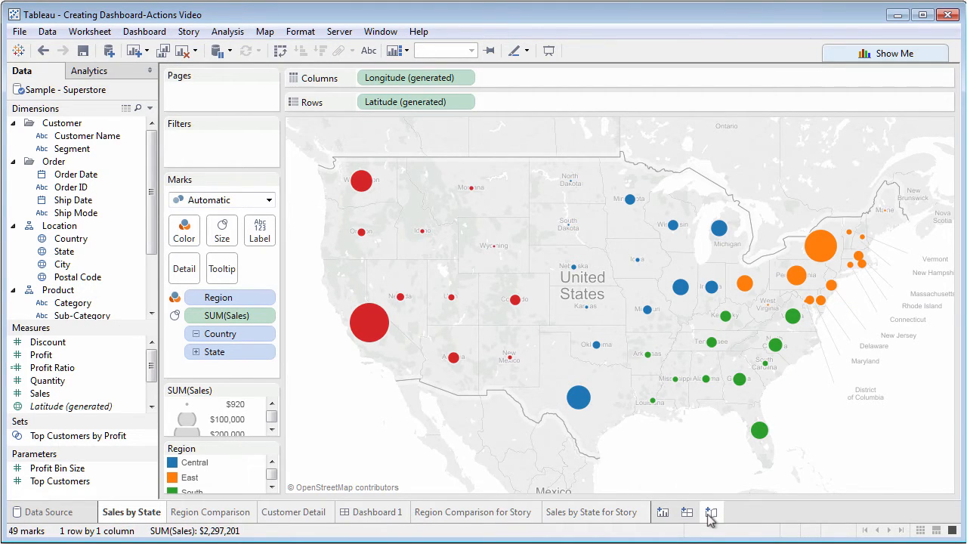
click(710, 512)
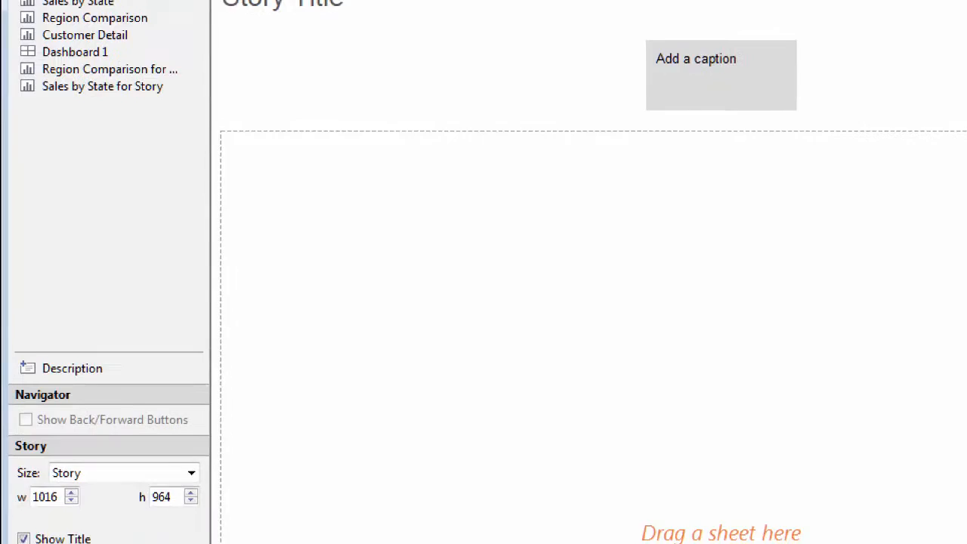
Switch the story size from Story (1016 x 964) to Automatic
scroll(down, 3)
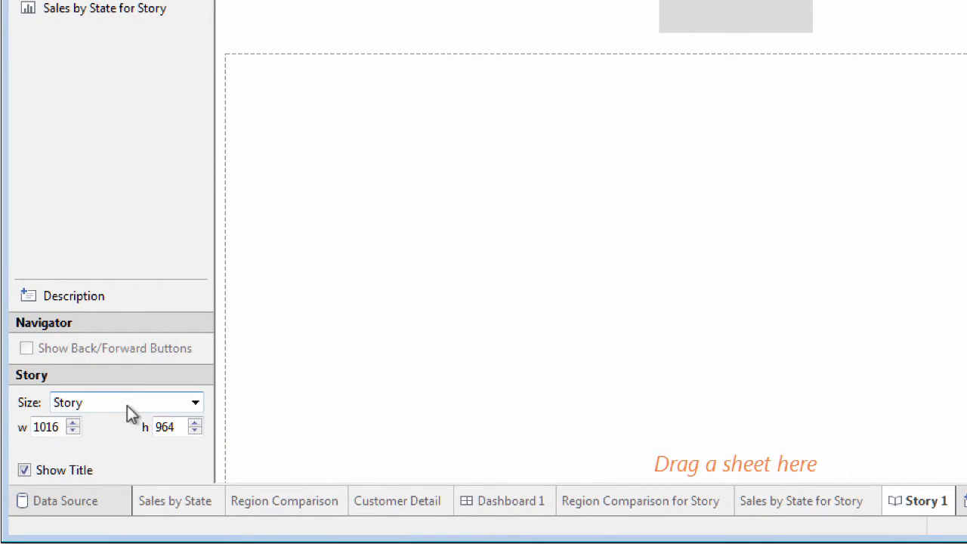
click(195, 402)
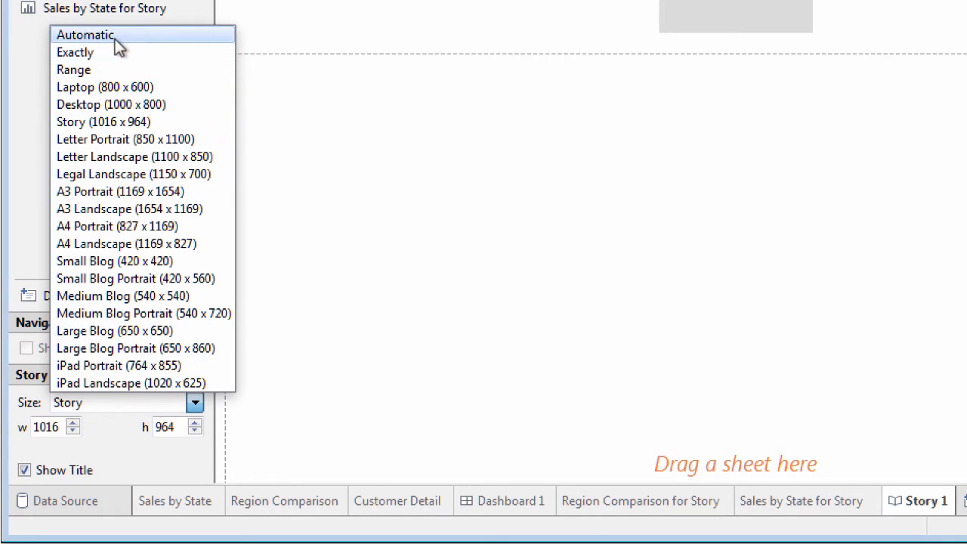
click(85, 34)
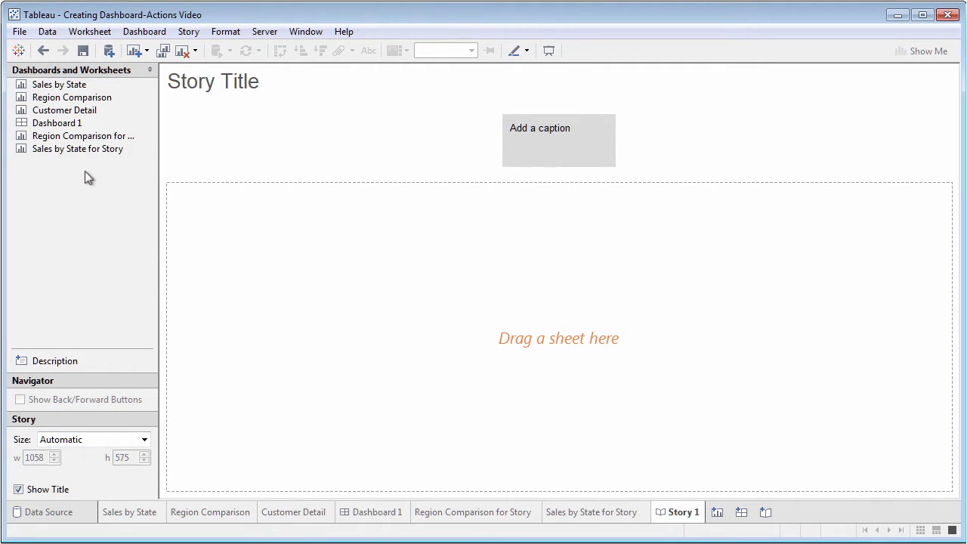
mouse_move(117, 245)
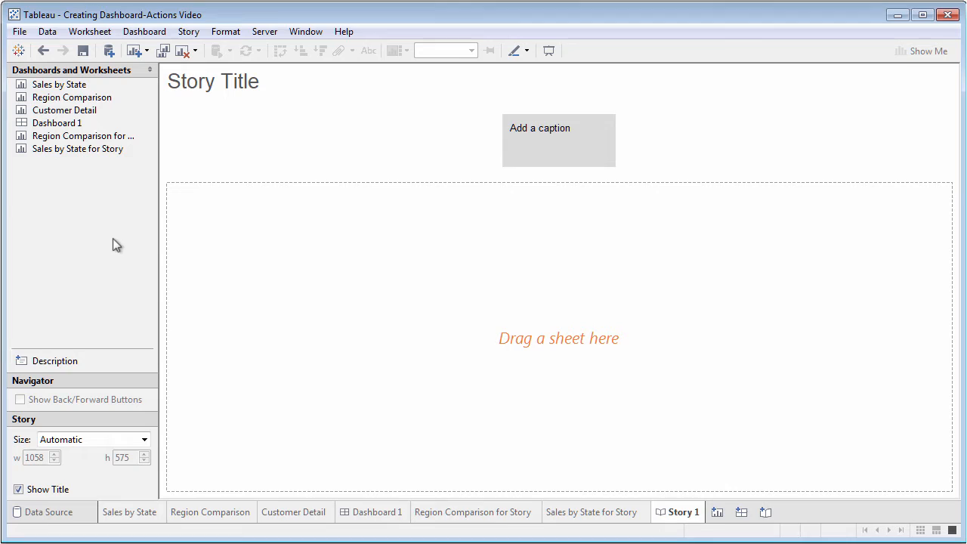
Retitle the story 'Sample Story' in the Edit Title dialog
double_click(213, 81)
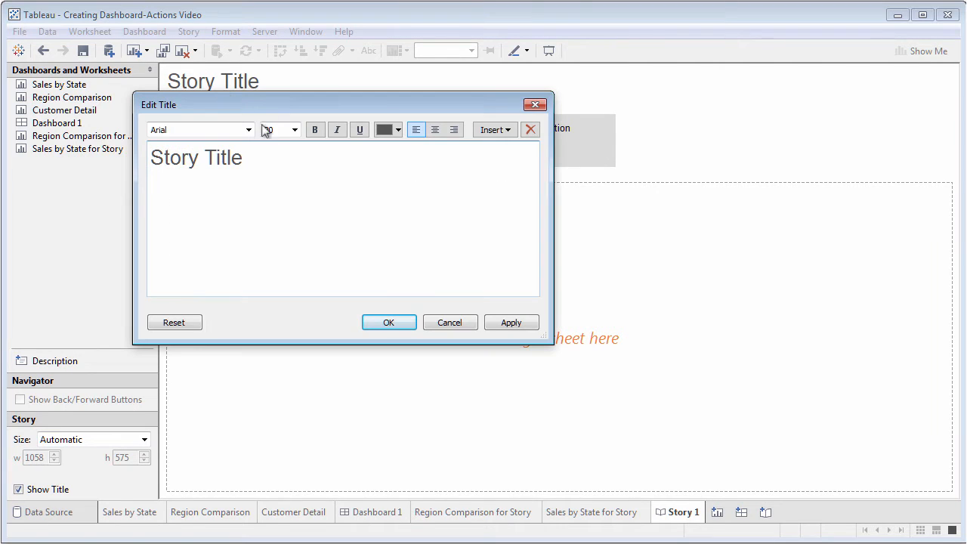
text(Samp)
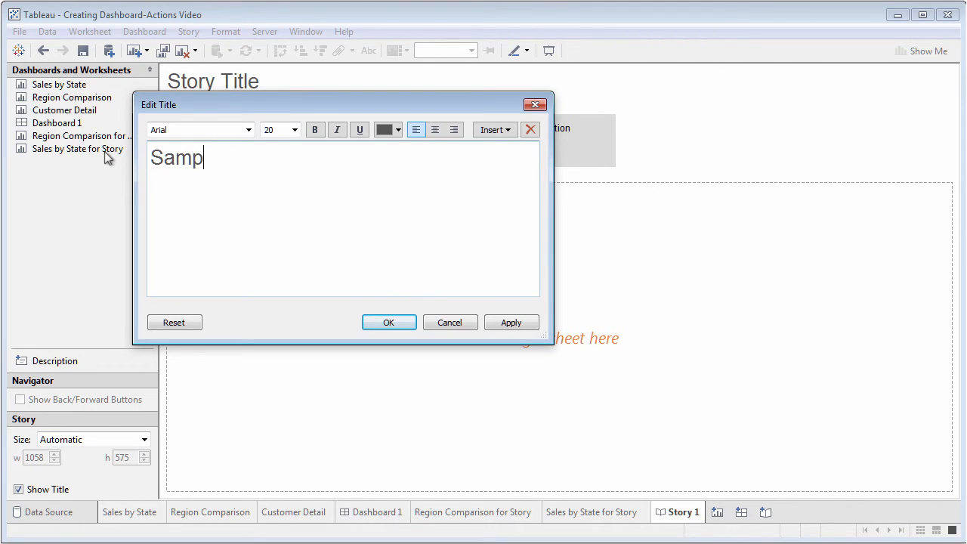
text(le Story)
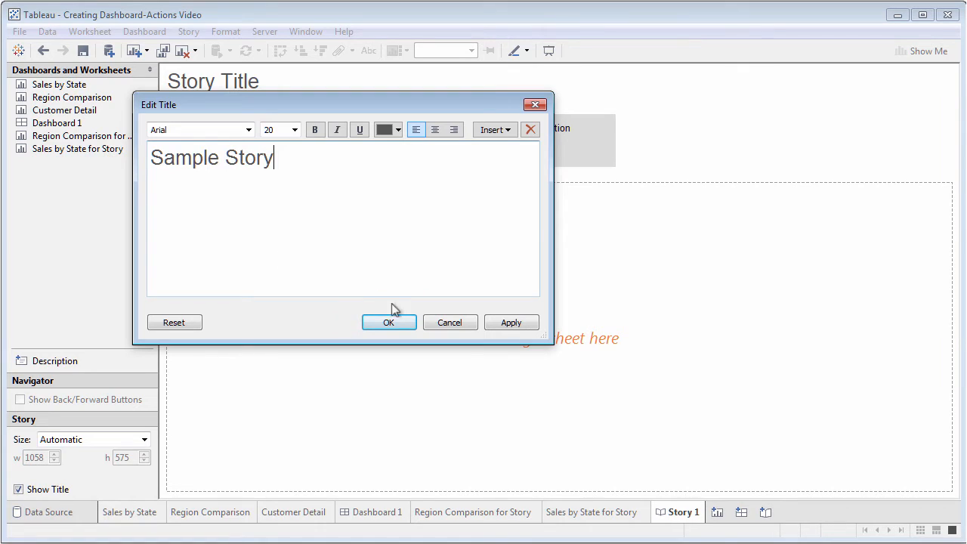
click(388, 323)
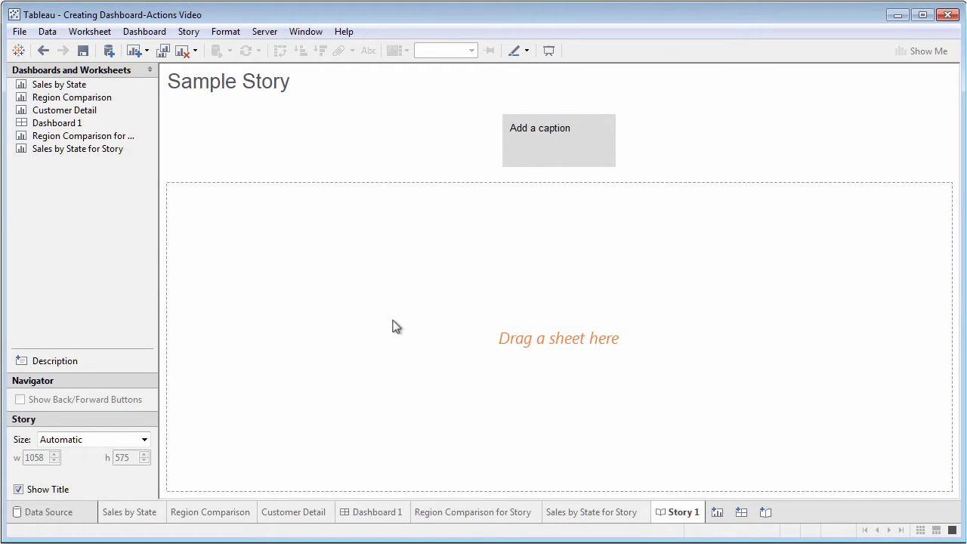
mouse_move(83, 135)
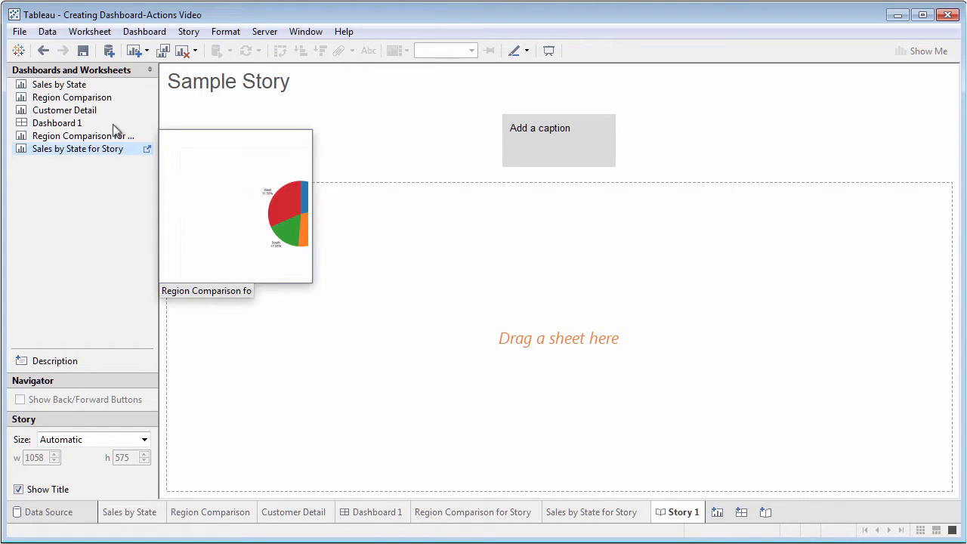
Place the Region Comparison for Story pie on point one, captioned about US regional sales
click(72, 97)
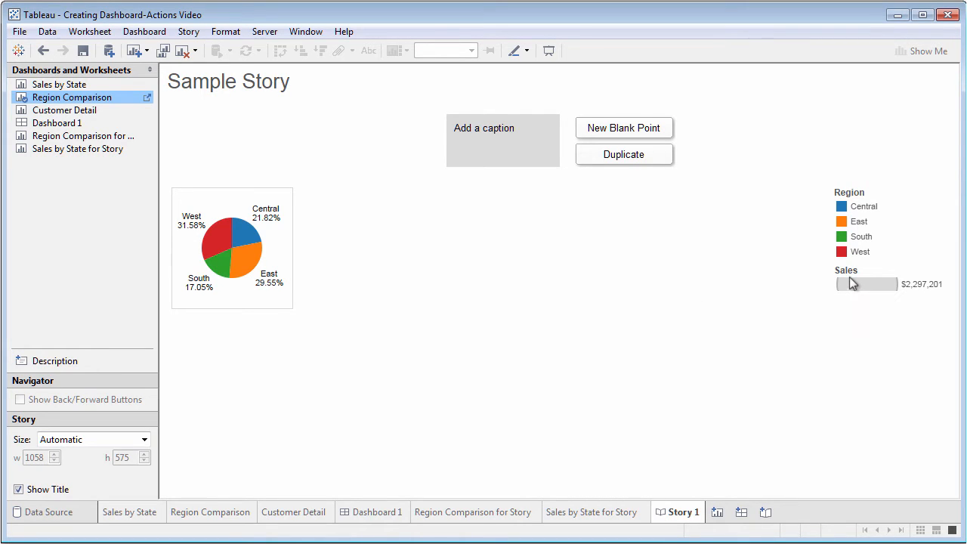
mouse_move(723, 277)
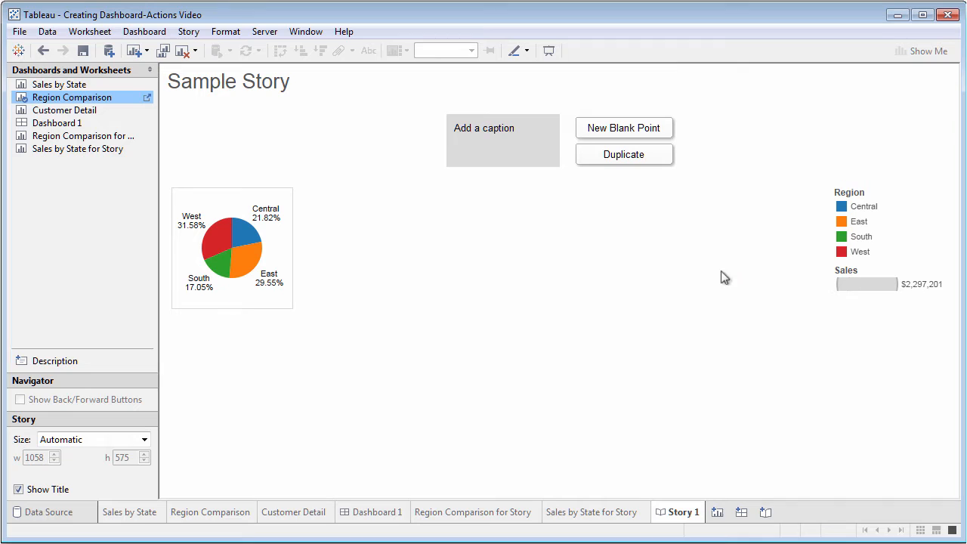
mouse_move(78, 148)
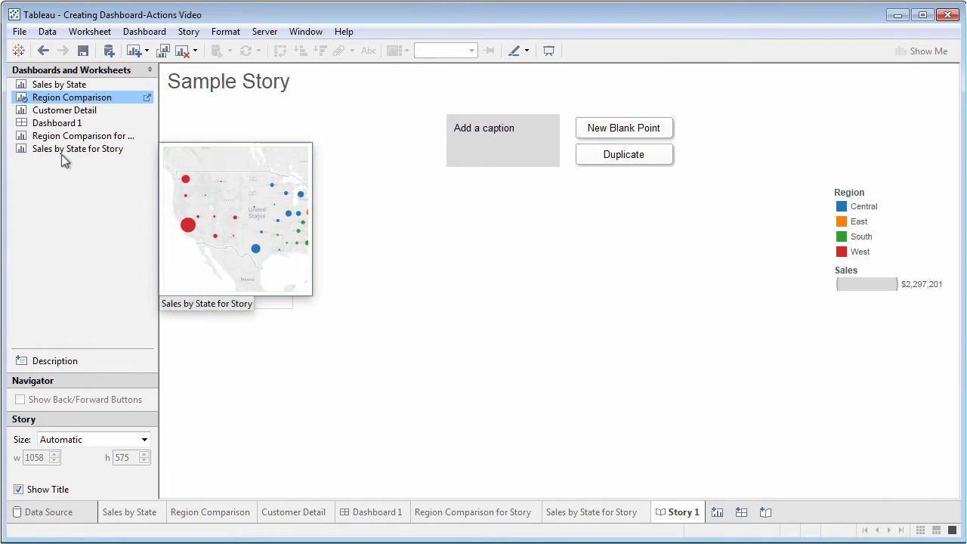
click(84, 135)
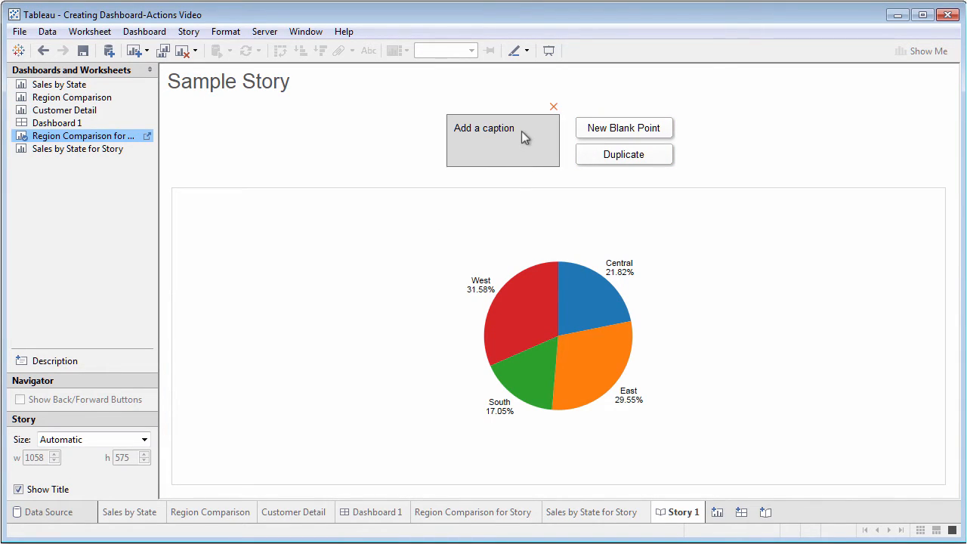
text(Notice sales by)
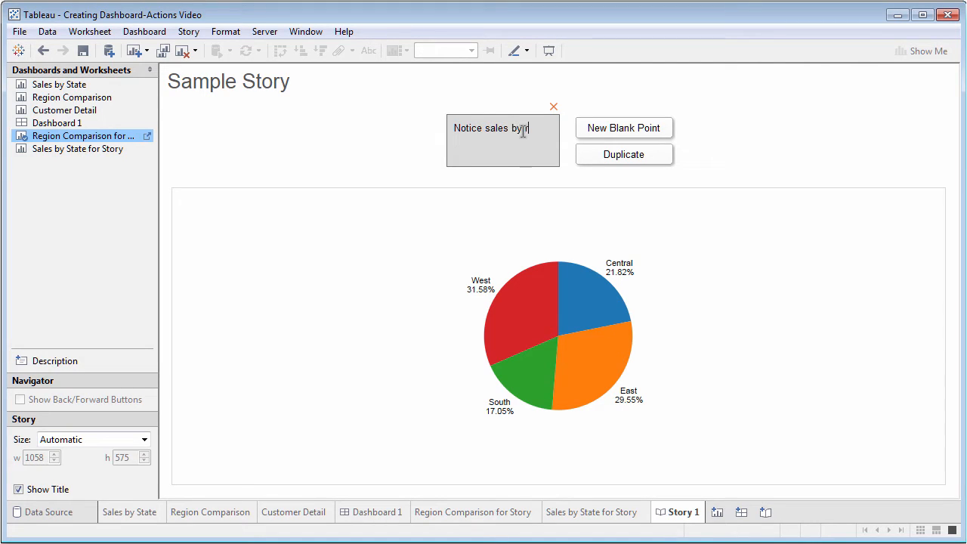
text(region. This is for US Customers)
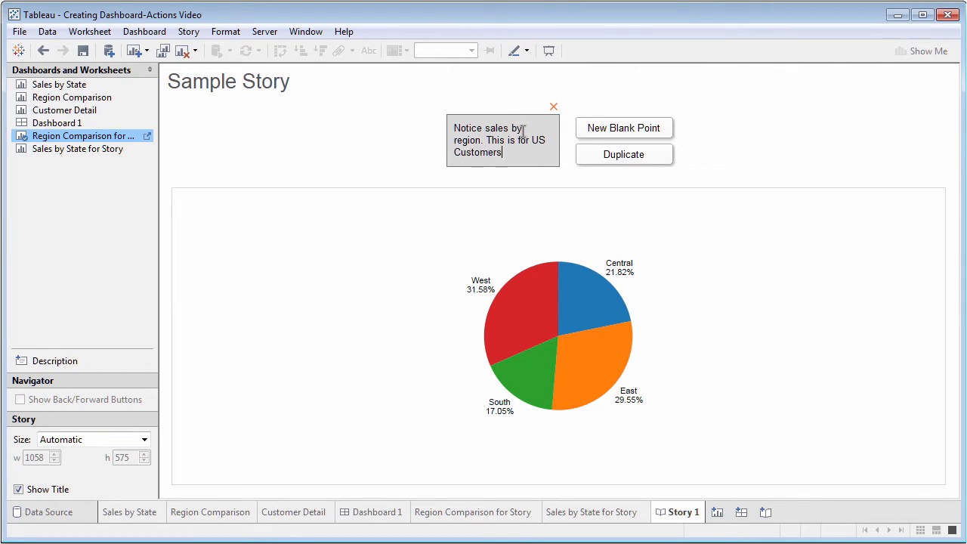
text(only. Notice that there is not a strong winner.)
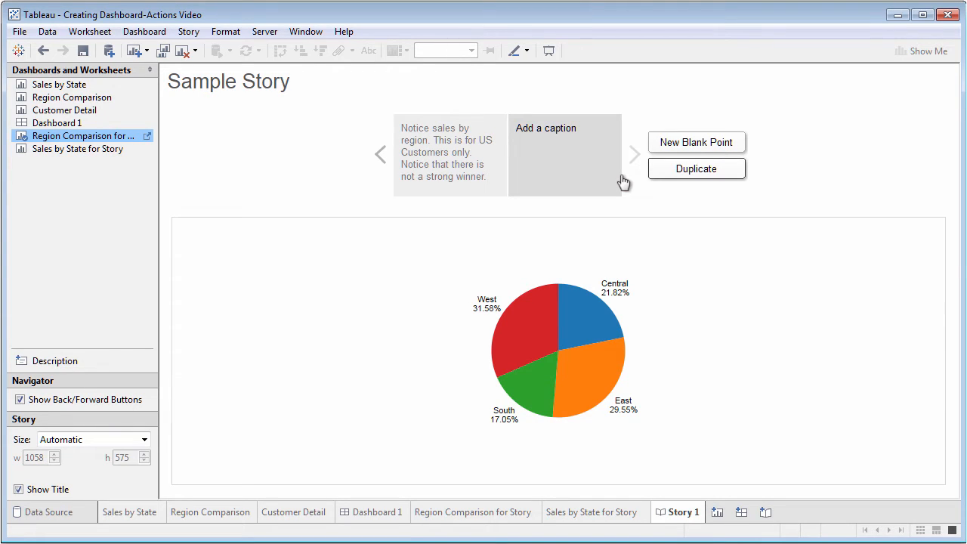
mouse_move(544, 313)
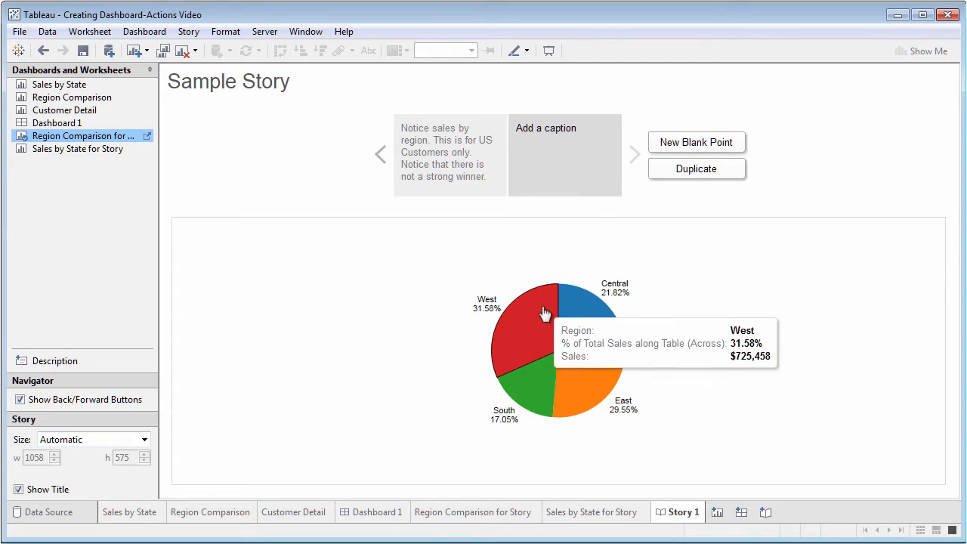
Highlight the West slice, caption 'West, however, is strongest', and save the point
click(564, 154)
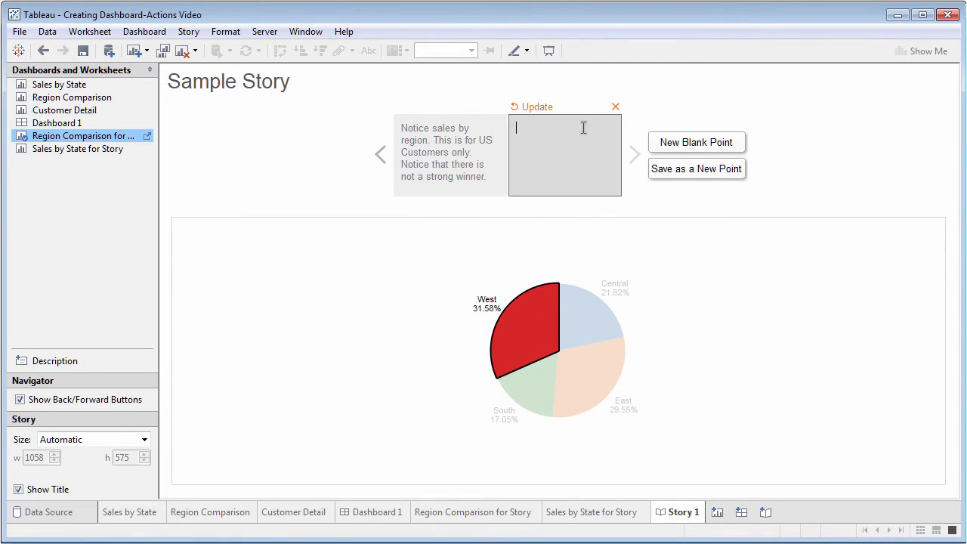
text(West, however, is strongest)
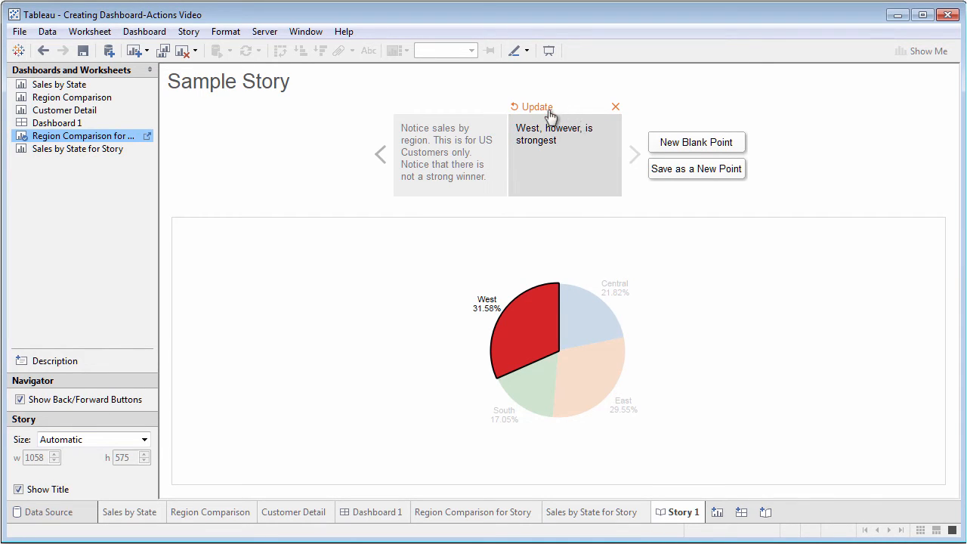
click(536, 106)
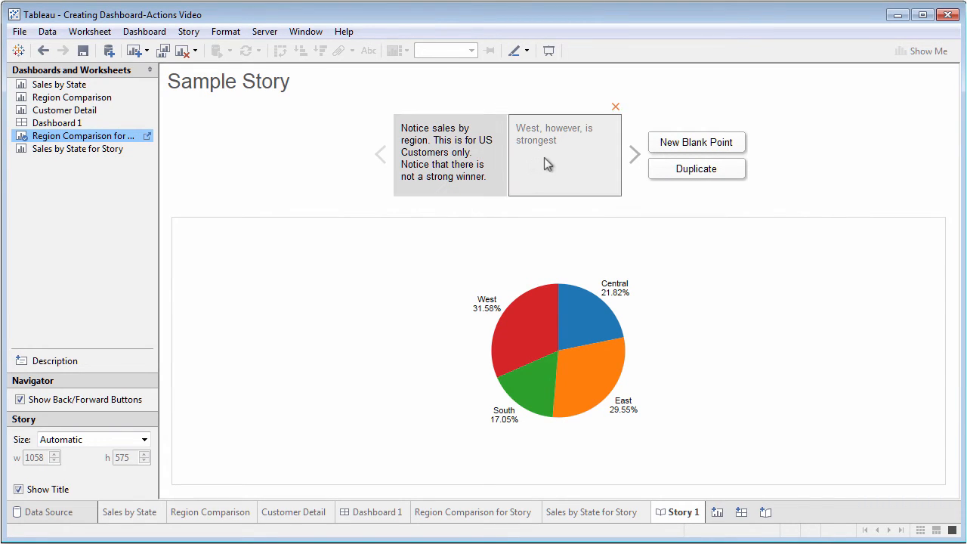
click(565, 154)
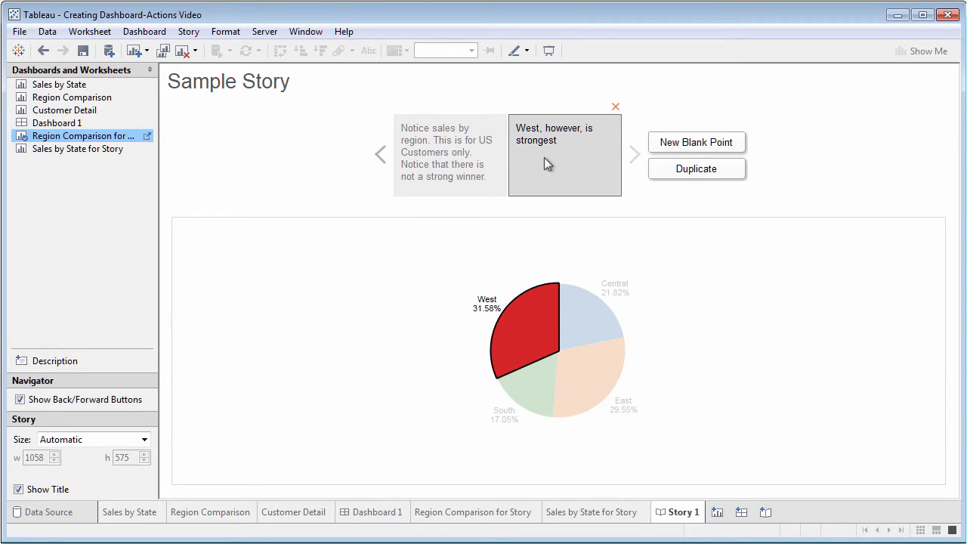
Add Sales by State for Story captioned 'Here's overall sales in the US', then duplicate
click(696, 142)
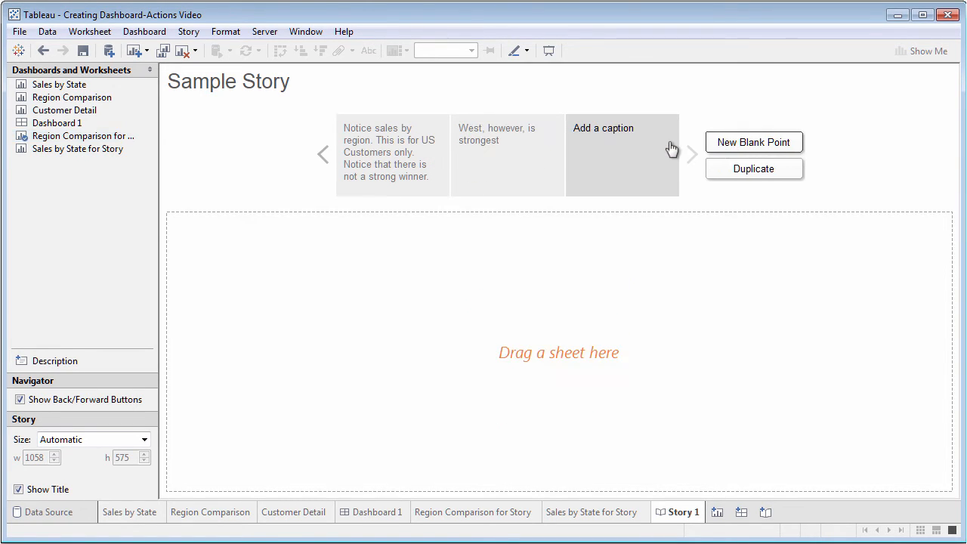
mouse_move(238, 154)
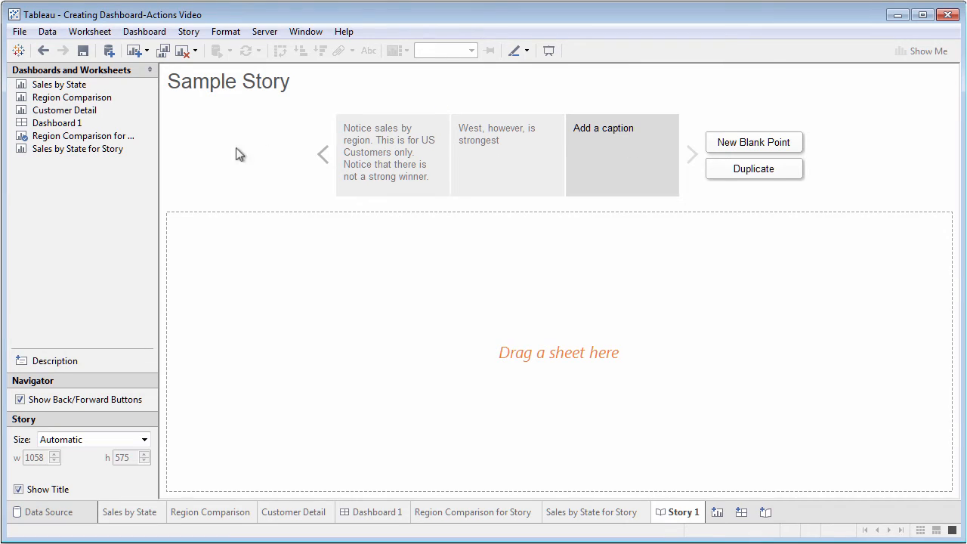
click(78, 148)
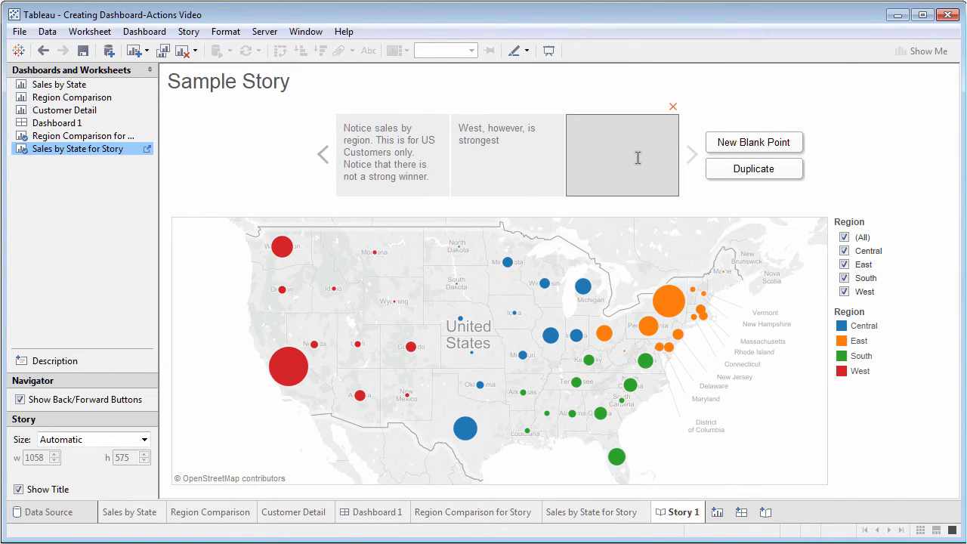
text(Here's overall)
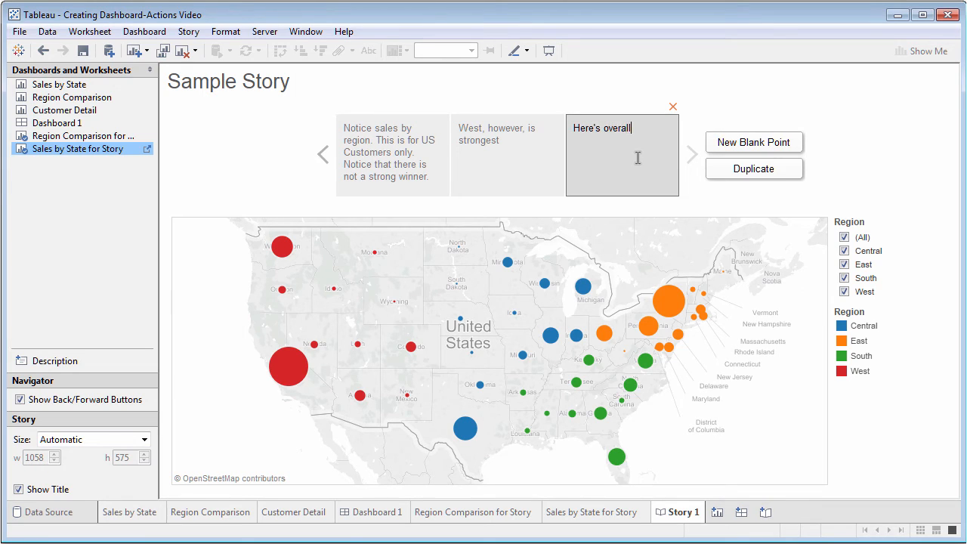
text(sales)
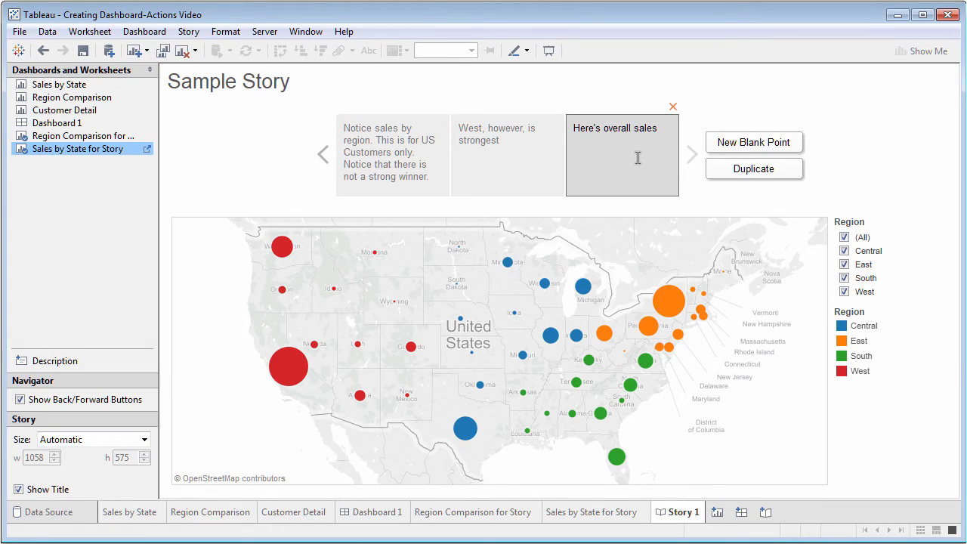
text(in the US)
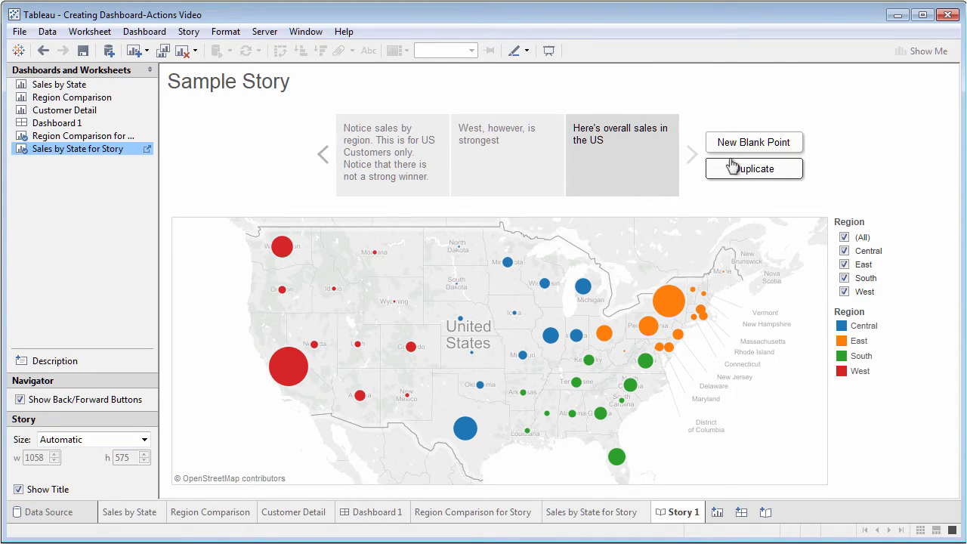
click(753, 142)
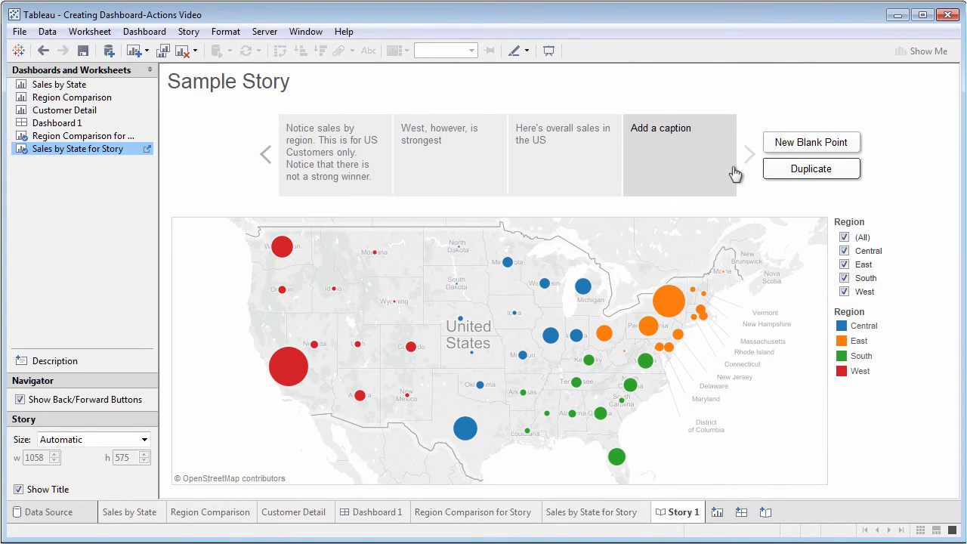
Filter the duplicate's map to West only, caption 'Here are sales in the West.', update
click(844, 237)
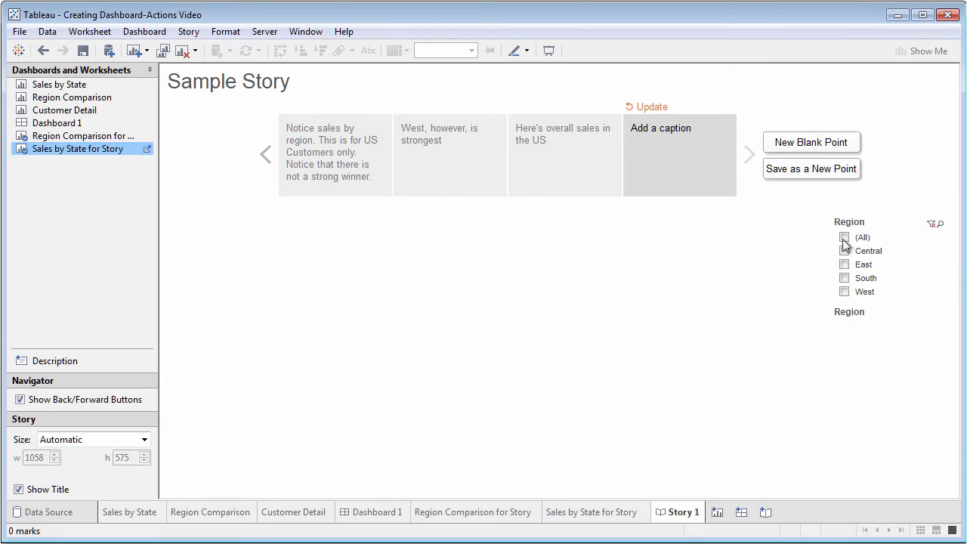
click(844, 291)
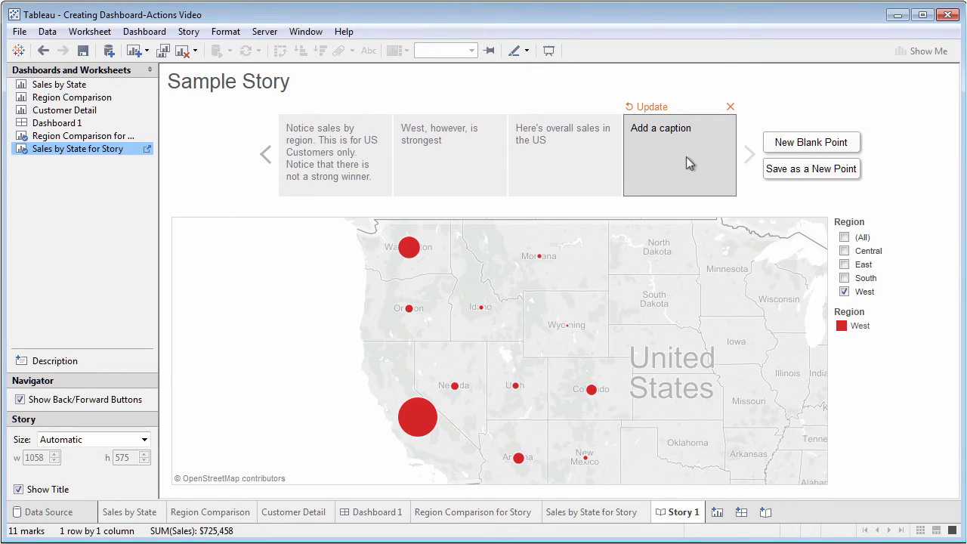
text(Here)
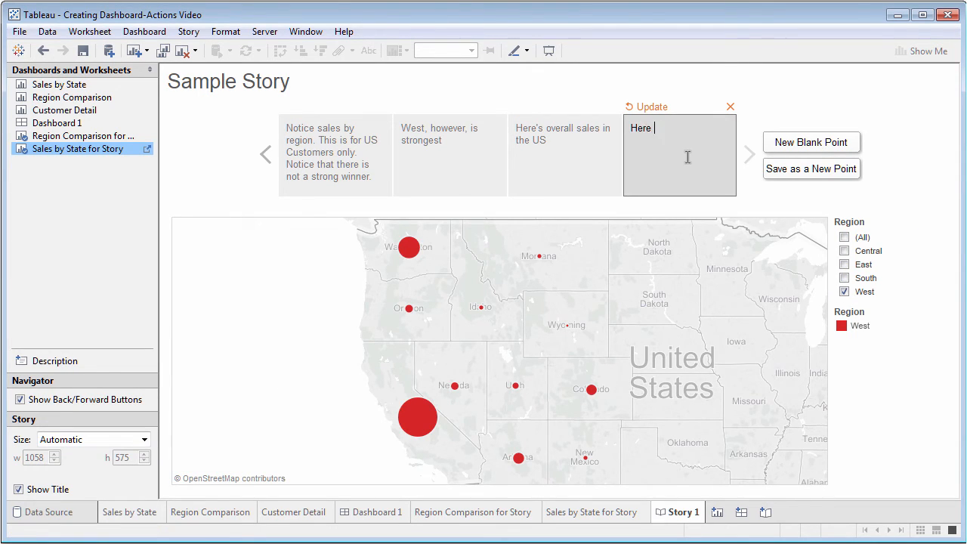
text(are sales in t)
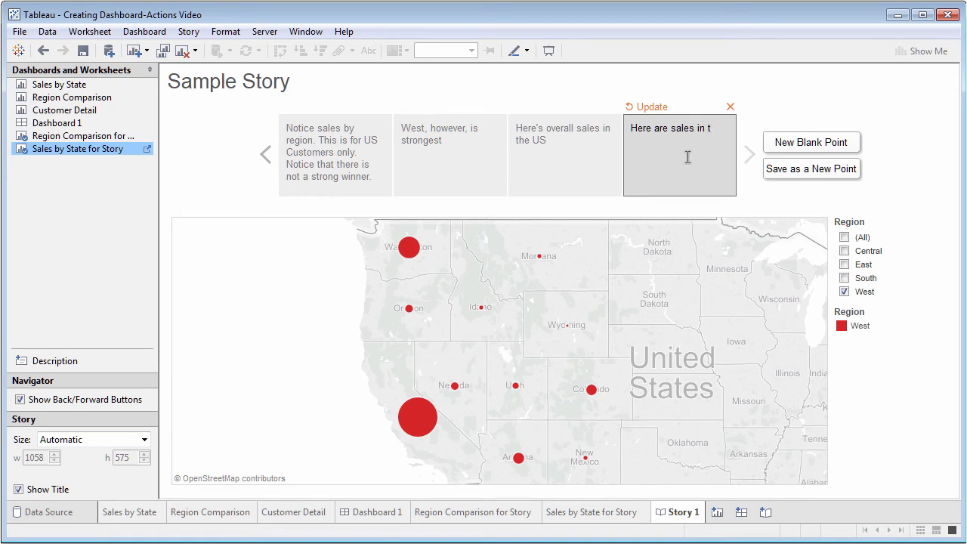
text(he West.)
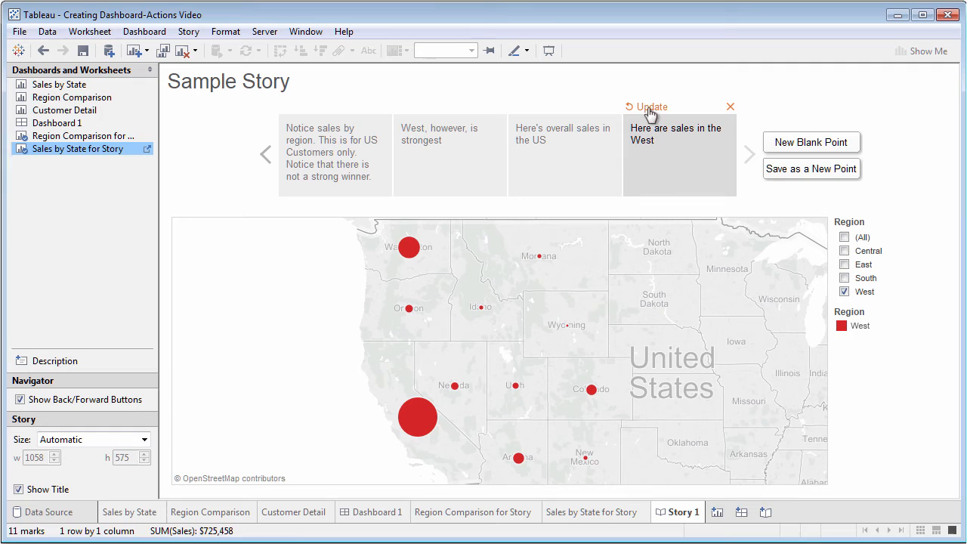
click(651, 106)
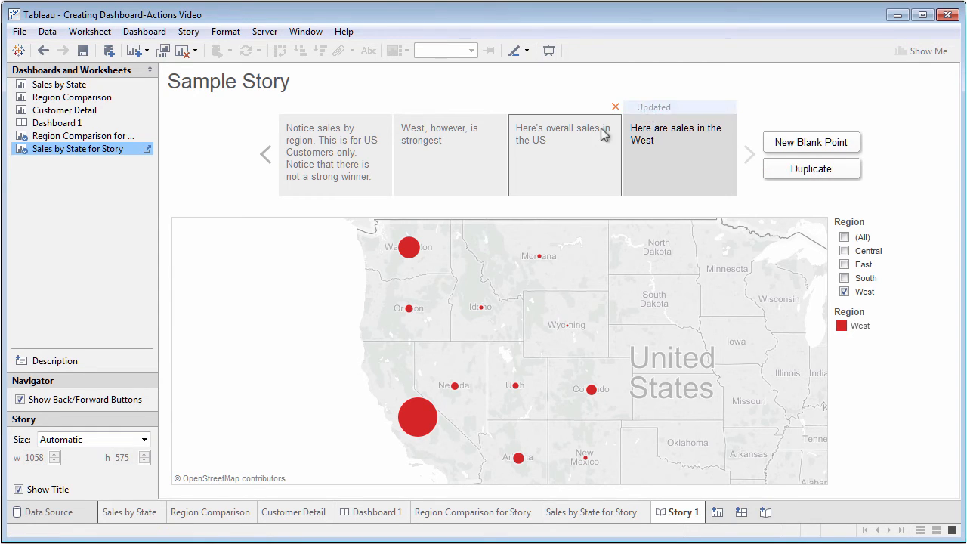
click(564, 134)
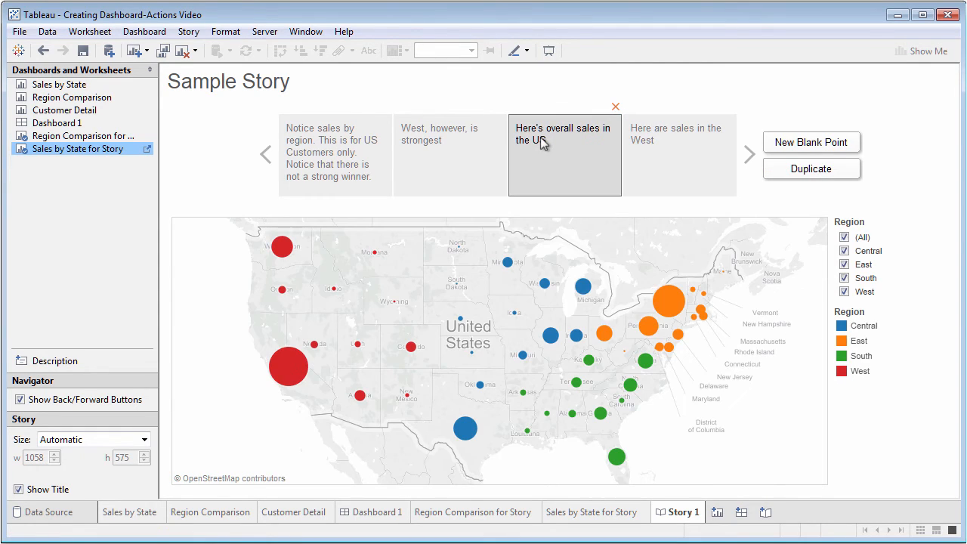
click(678, 154)
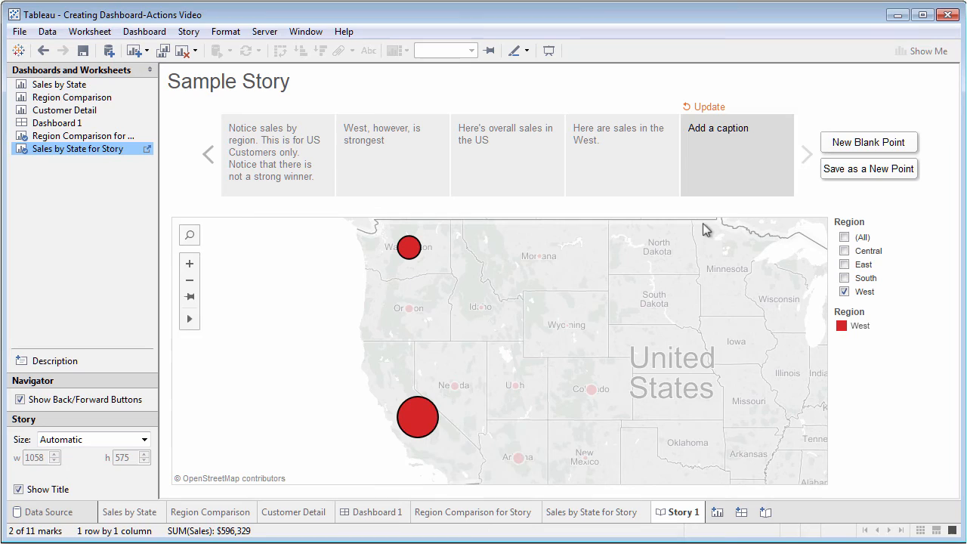
Caption the point 'Washington and California are the strongest states in the West.' and update
text(Washington and)
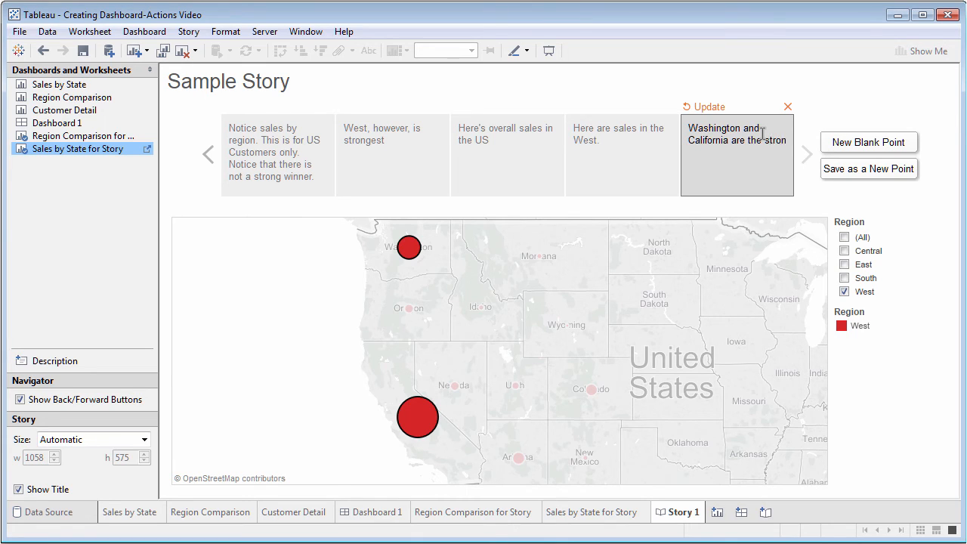
text(strongest states in the West.)
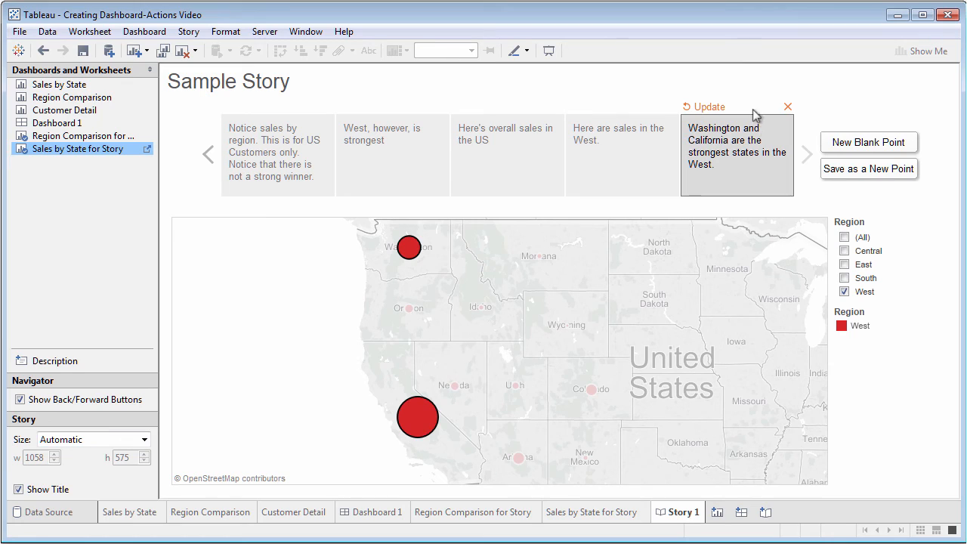
click(707, 106)
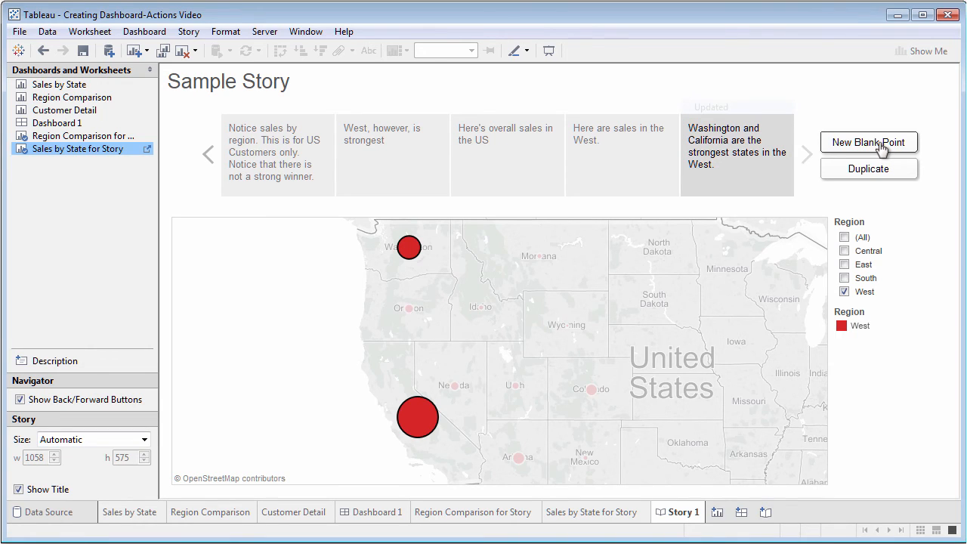
Put Dashboard 1 on a new point captioned 'Here's overall Sales by region, state, and customer detail.'
click(869, 142)
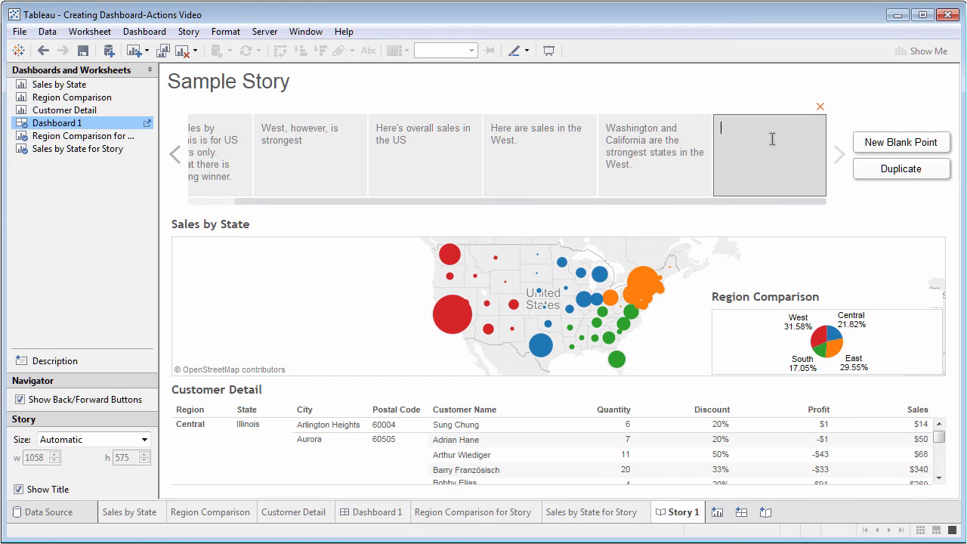
text(Here's overall Sales)
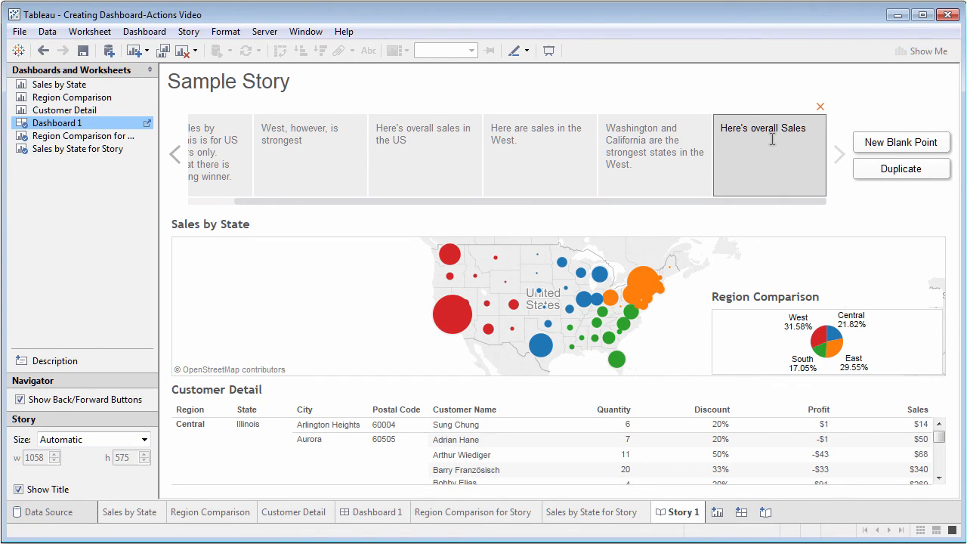
text(by region, state, and)
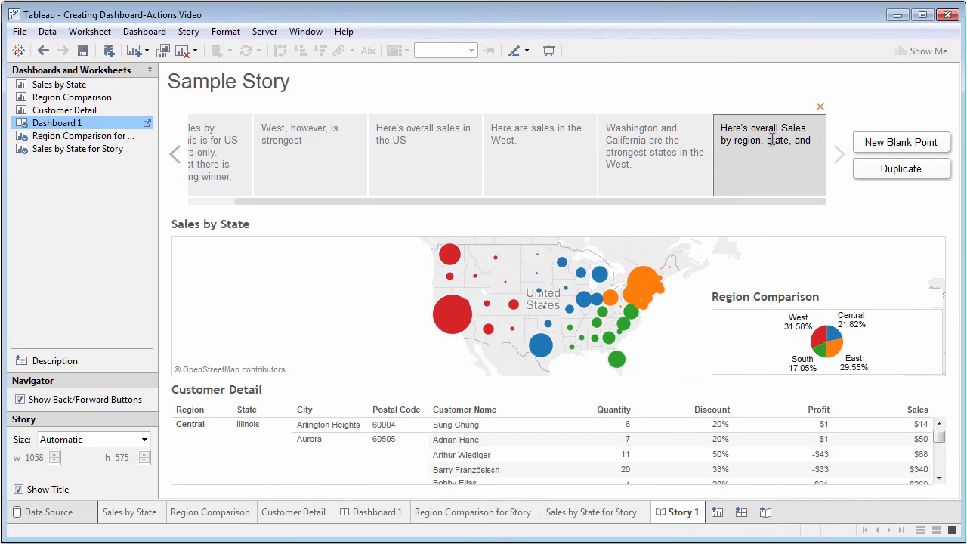
text(customer detail.)
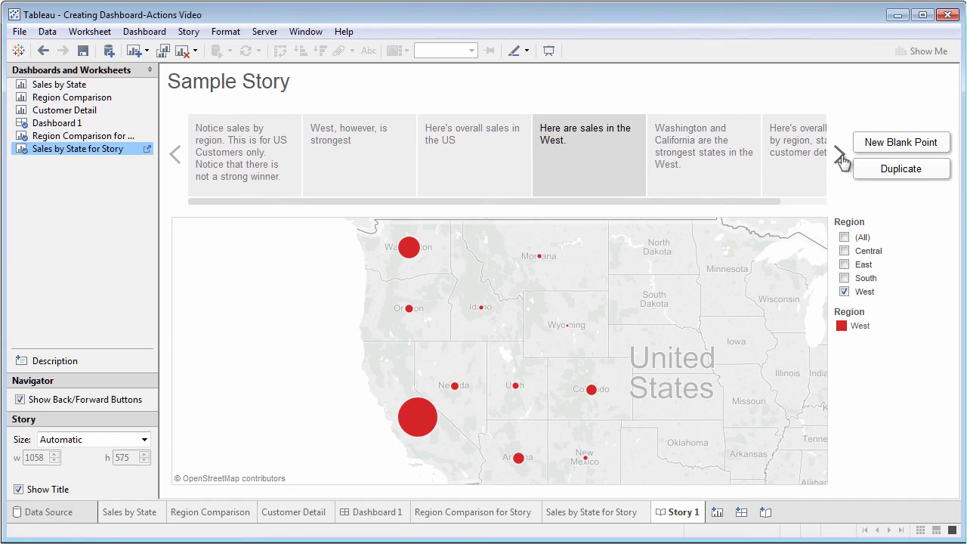
Go back to the third point's overall US sales map
click(176, 155)
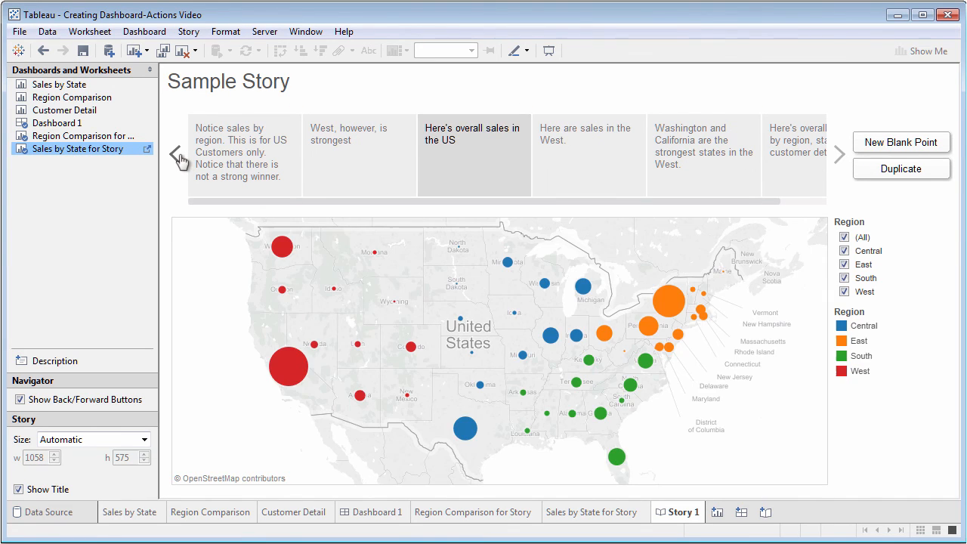